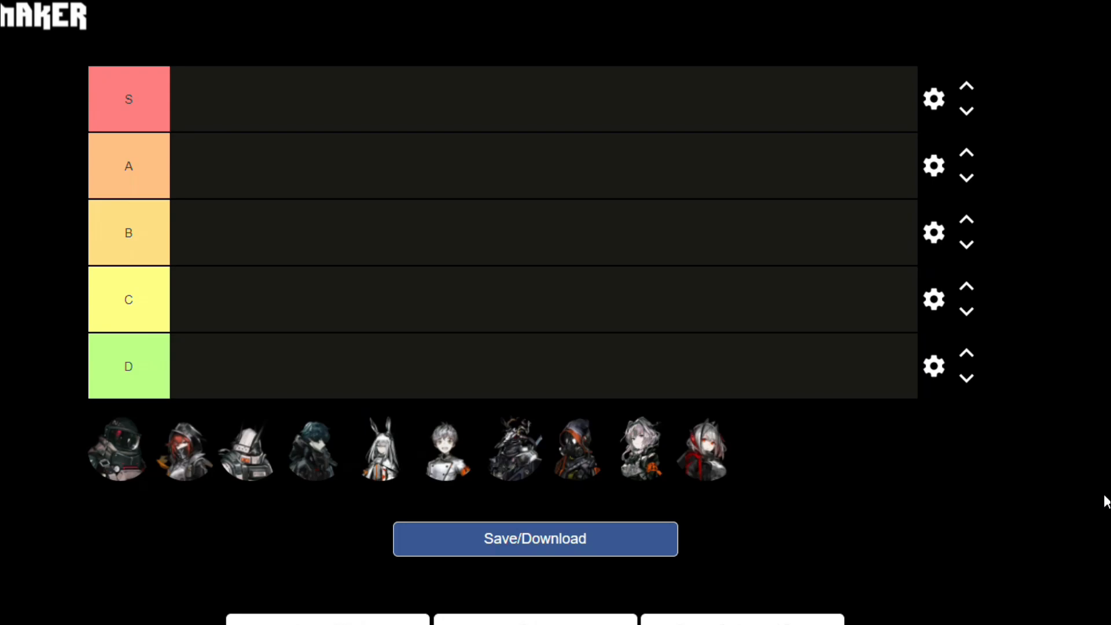
mouse_move(189, 471)
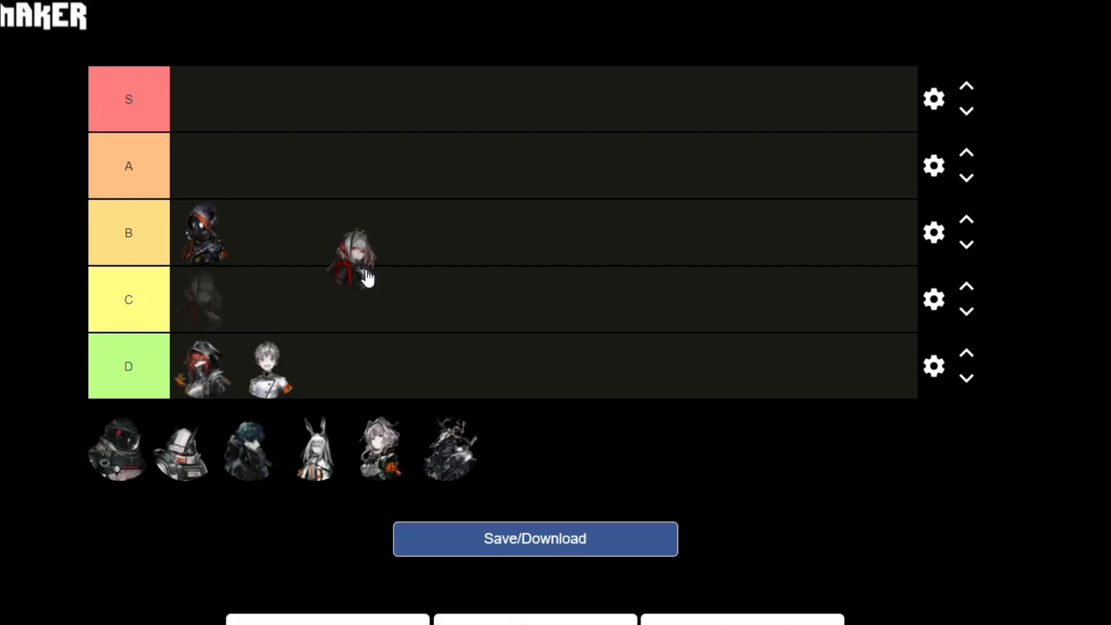
Drag the white-haired red-cloaked character into the C tier
left_click_drag(355, 255, 326, 287)
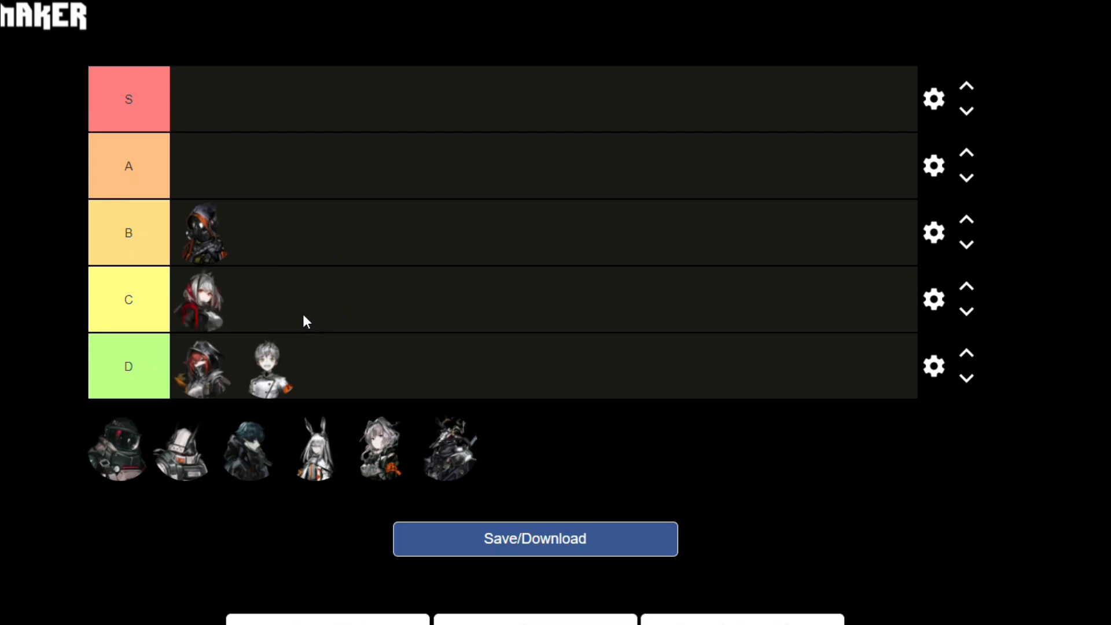
mouse_move(326, 317)
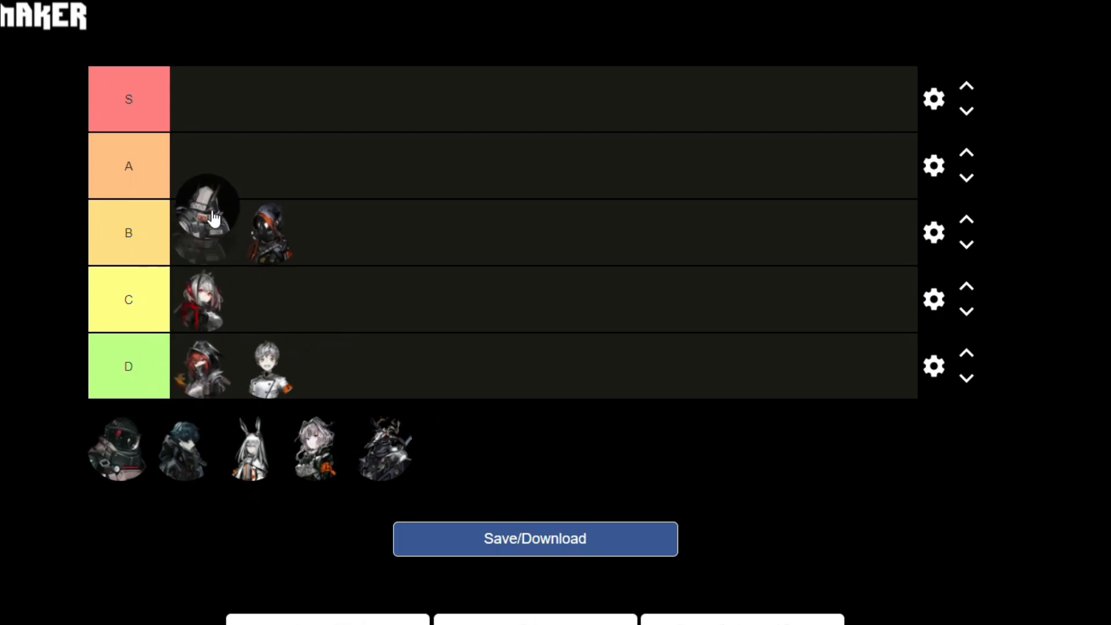
Drag the grey-armoured helmeted character into the S tier
left_click_drag(206, 212, 202, 99)
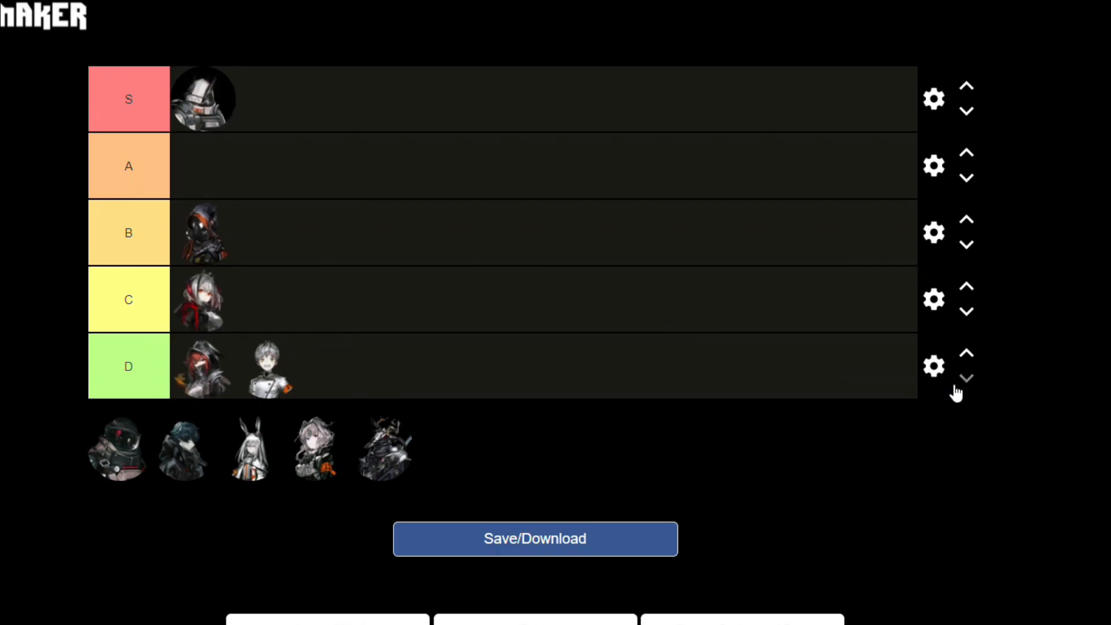
mouse_move(294, 464)
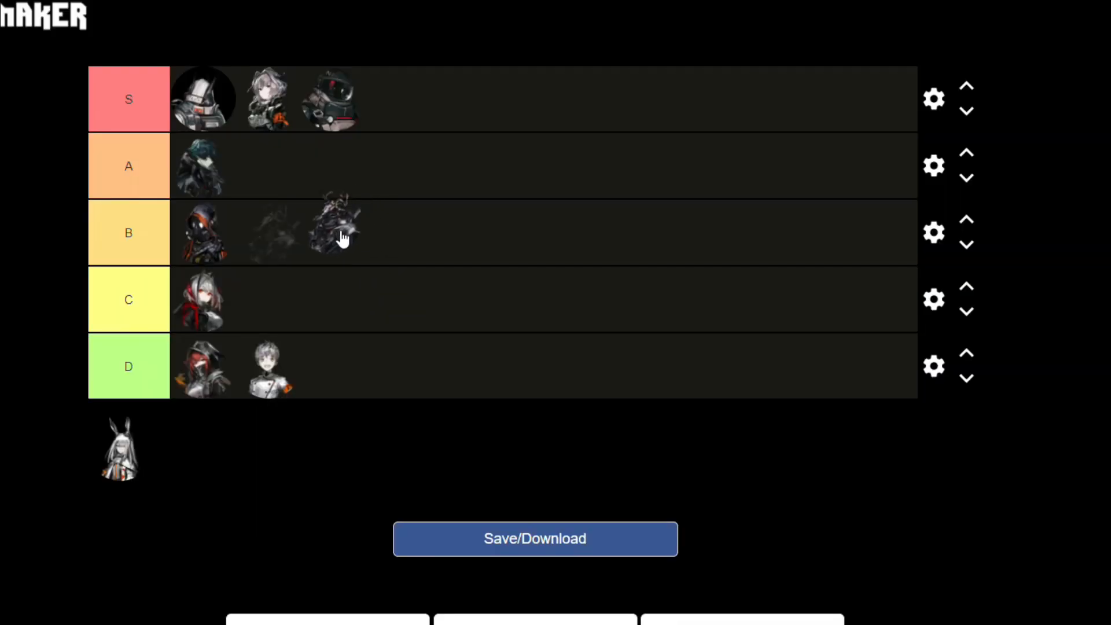
Try the dark spiky-armoured character in B, then A, and leave it in B
left_click_drag(337, 232, 319, 167)
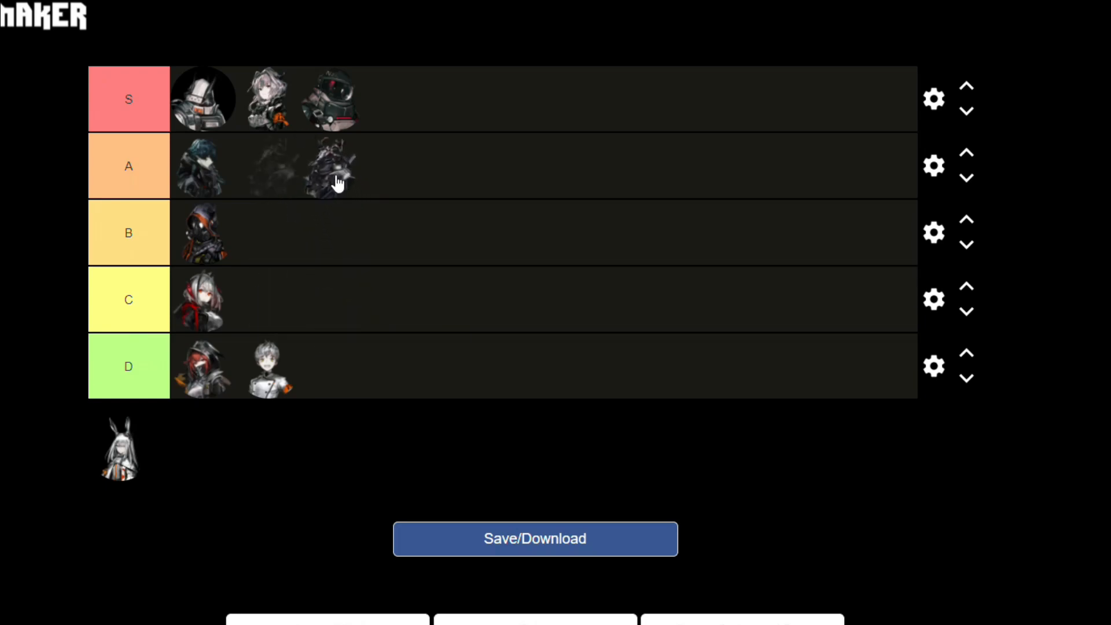
left_click_drag(329, 166, 291, 234)
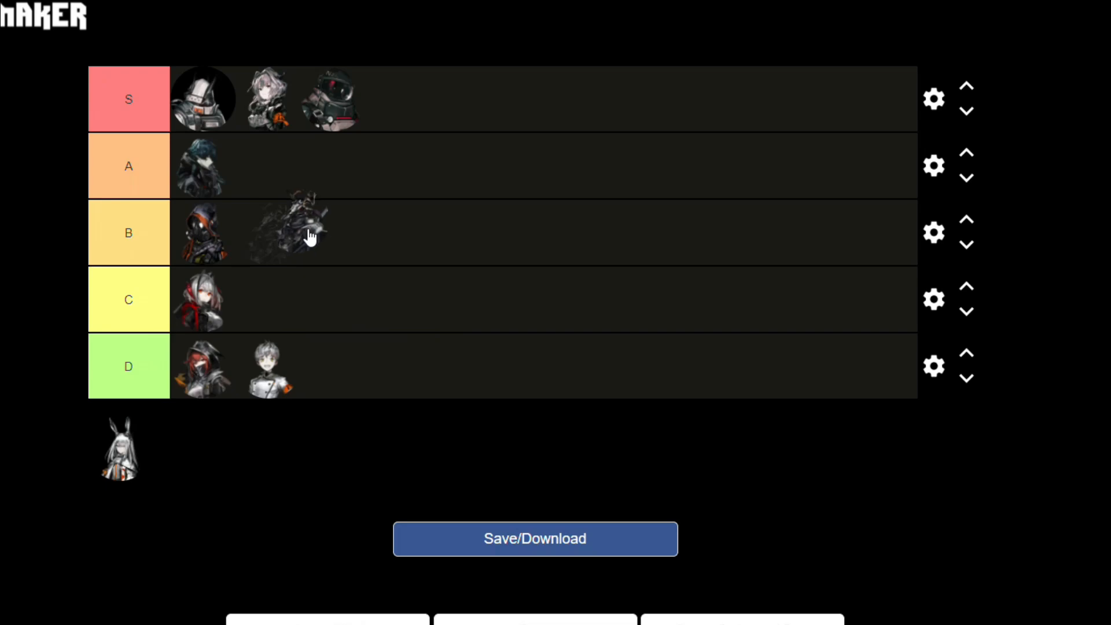
left_click_drag(287, 230, 323, 206)
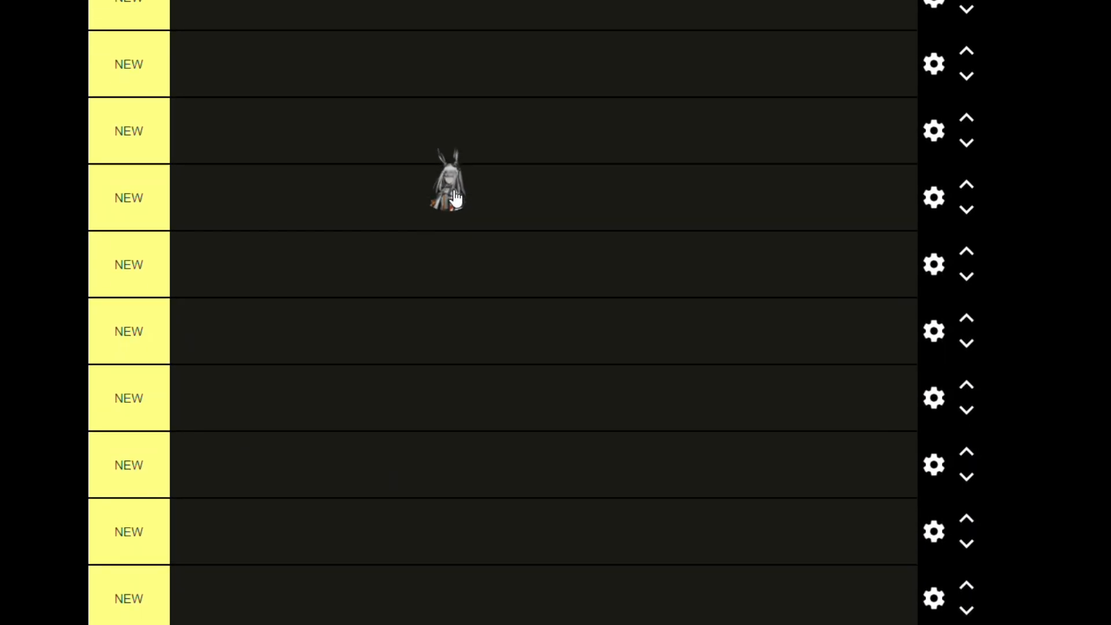
Drag the rabbit-eared character into the top DEAD tier
left_click_drag(445, 180, 202, 99)
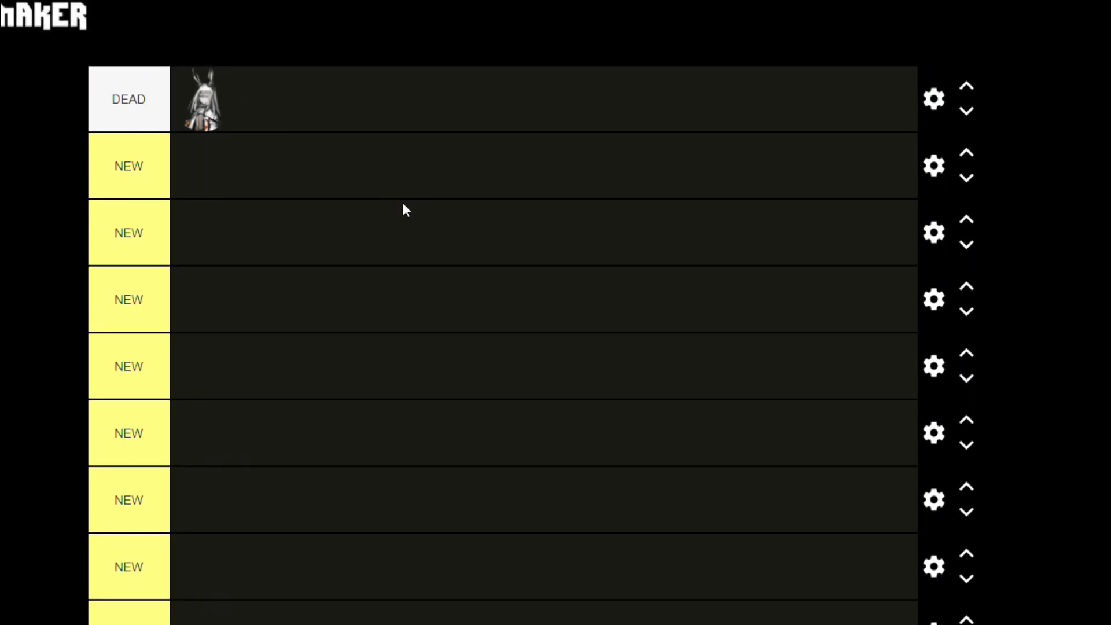